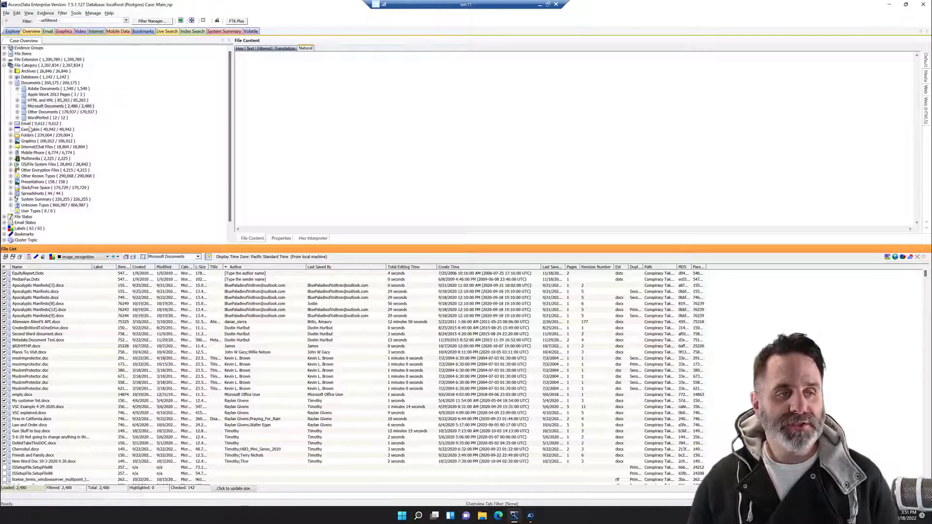
# Step: Browse the Graphics category files and return to the Microsoft Documents category
pyautogui.click(27, 123)
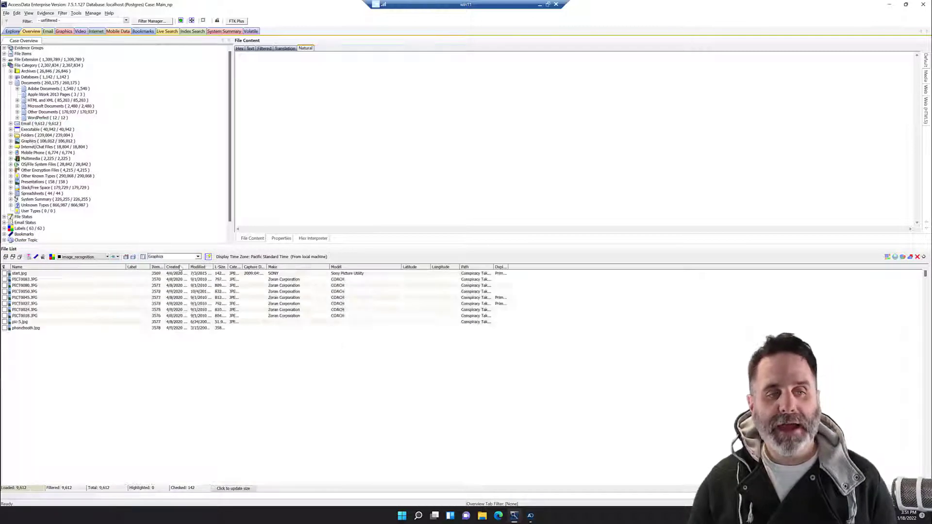
pyautogui.click(35, 141)
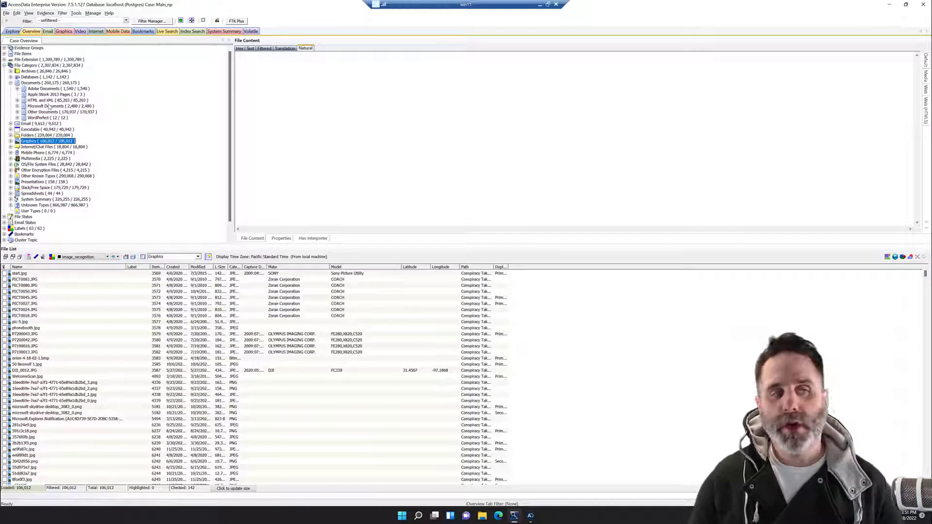
pyautogui.click(47, 106)
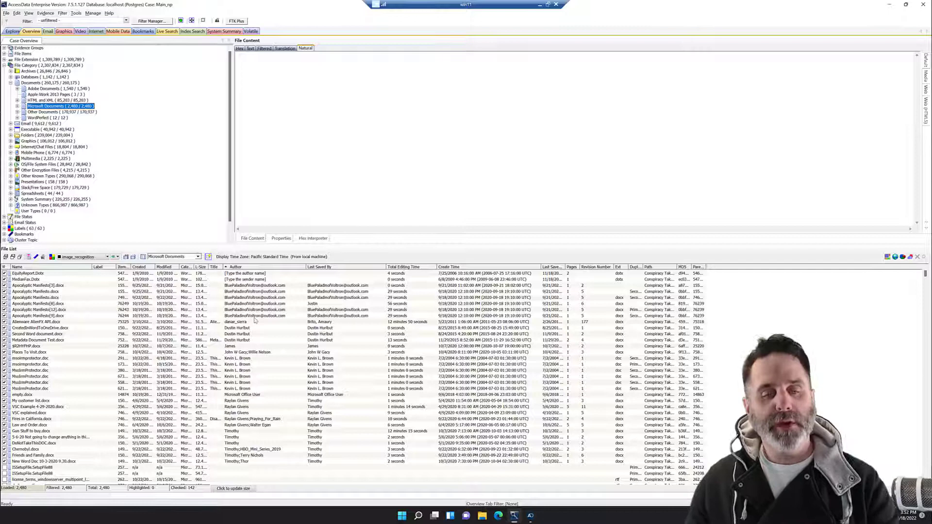
pyautogui.moveTo(266, 327)
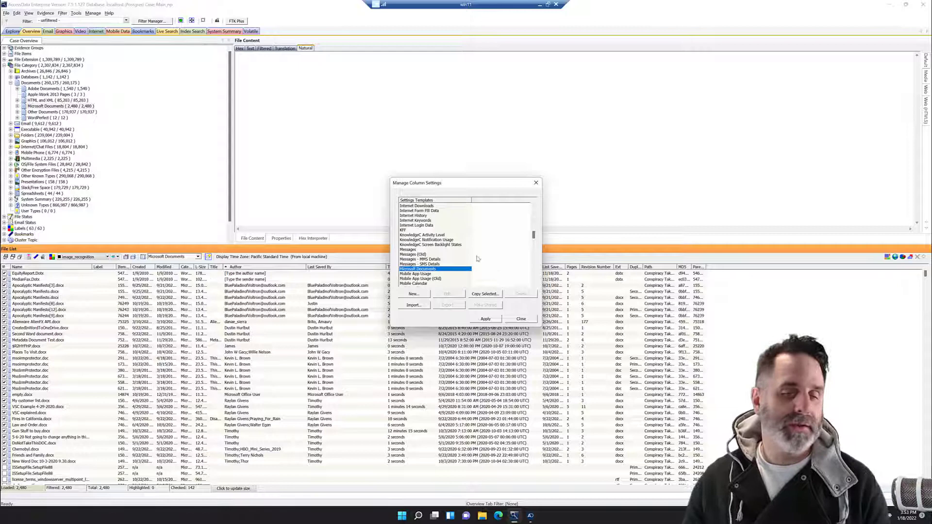
# Step: Start a new column template, review All Features, and cancel it unsaved
pyautogui.scroll(-3)
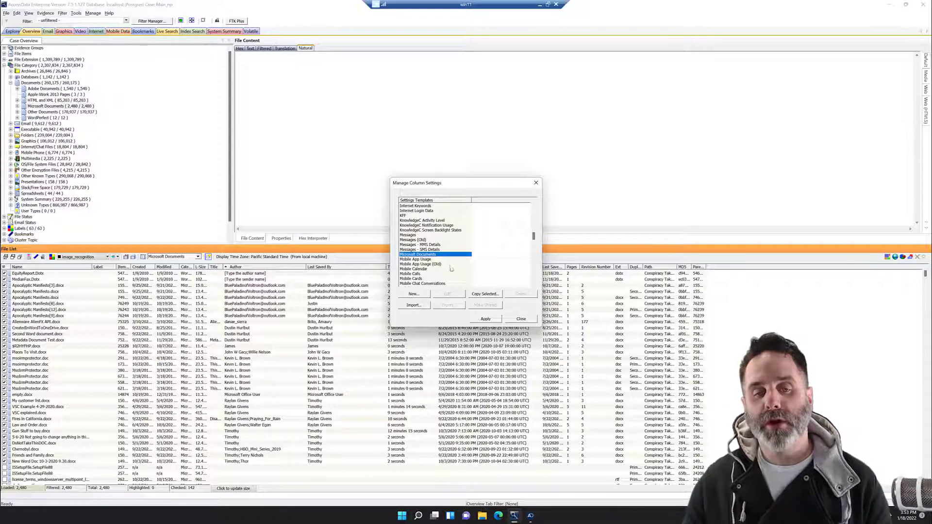
pyautogui.click(417, 254)
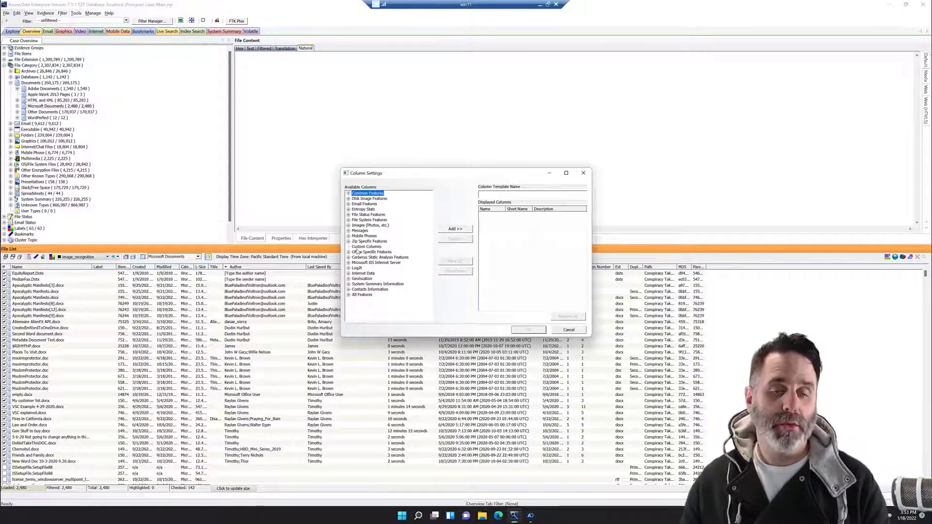
pyautogui.click(349, 294)
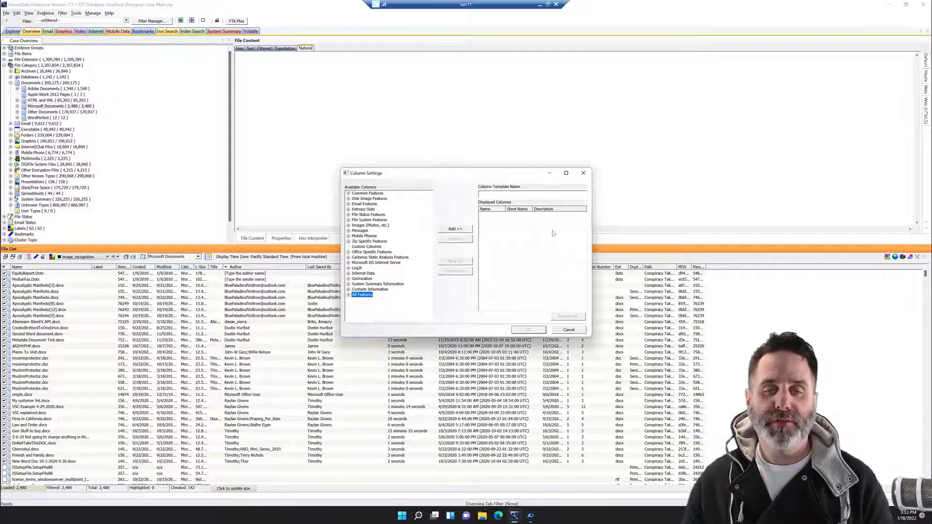
pyautogui.click(349, 192)
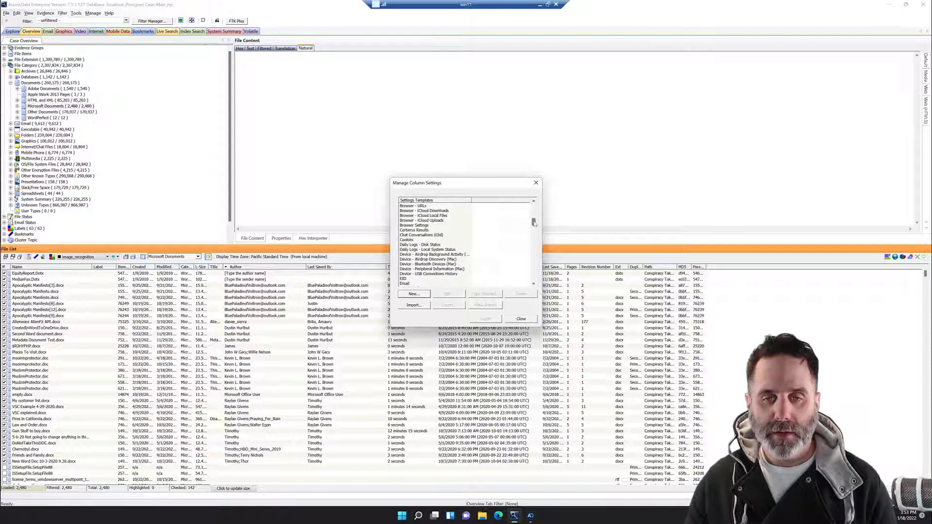
# Step: Copy the Microsoft Documents template as 'Minimal Microsoft Docs' without the Item Number and File Type columns
pyautogui.scroll(-3)
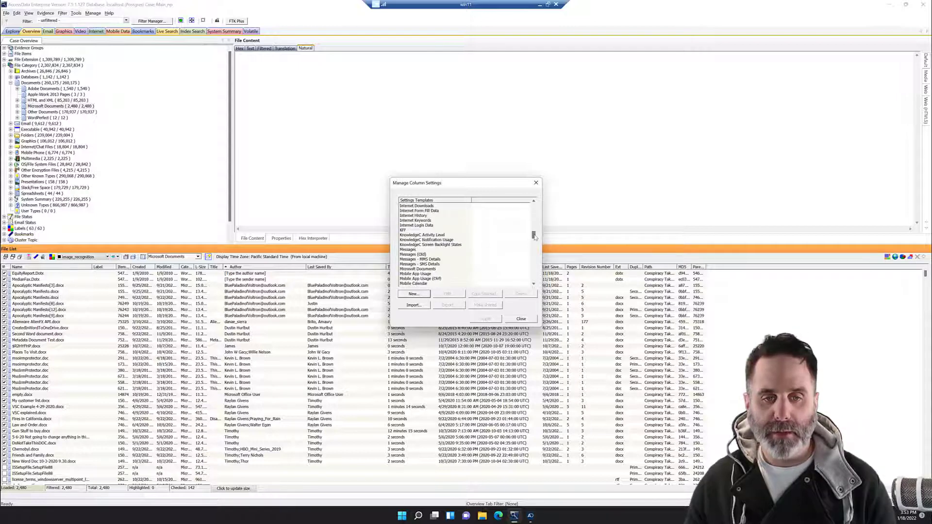
pyautogui.click(417, 249)
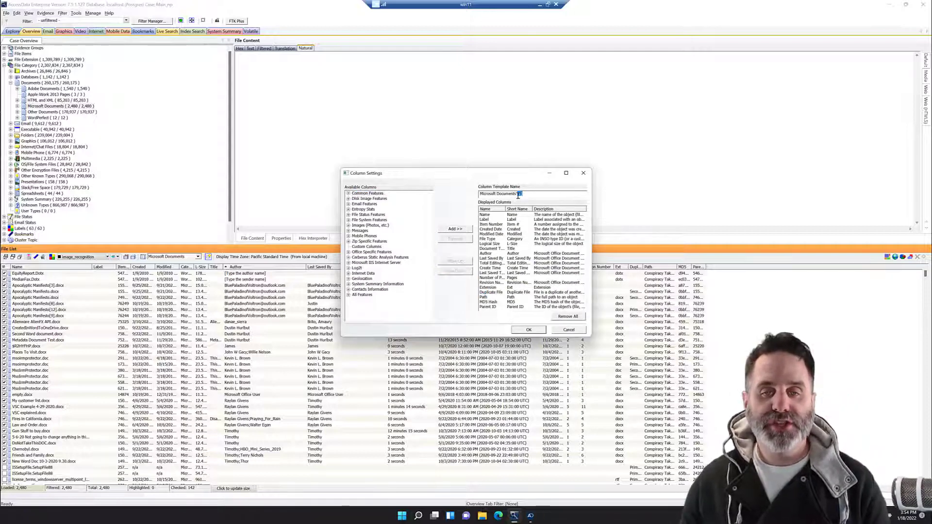
pyautogui.moveTo(535, 211)
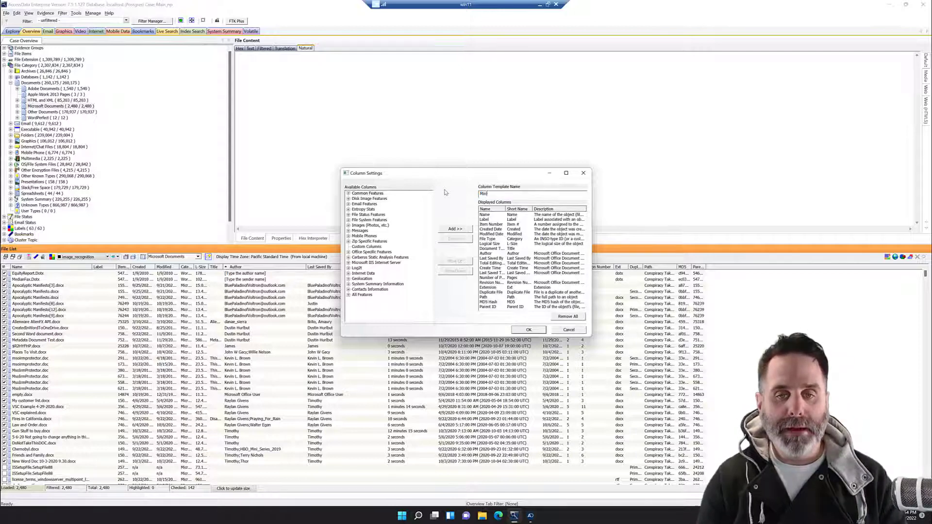
pyautogui.write('Minimal Microsoft Docs')
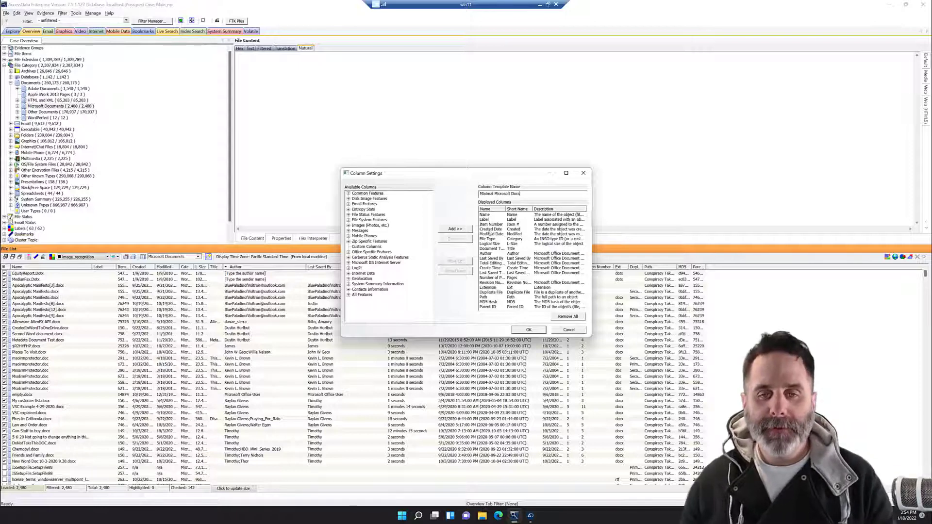
pyautogui.click(491, 224)
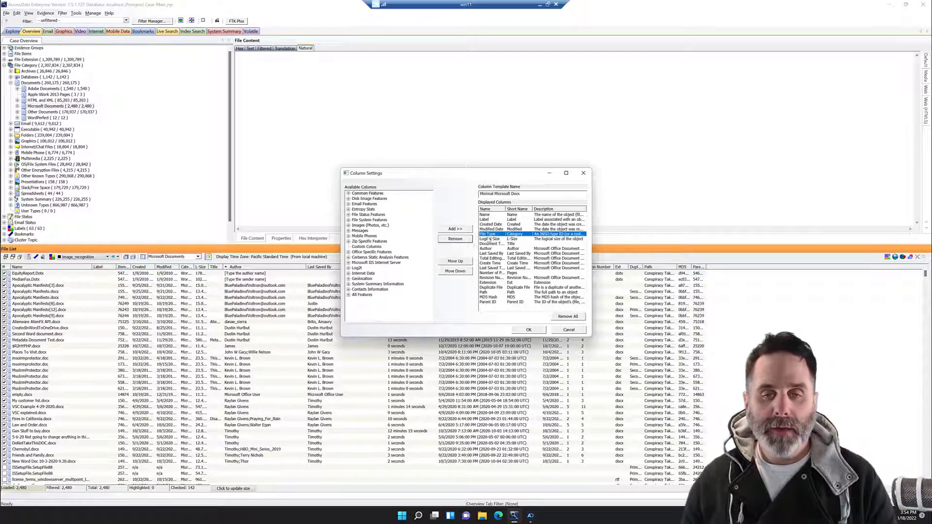
pyautogui.click(454, 229)
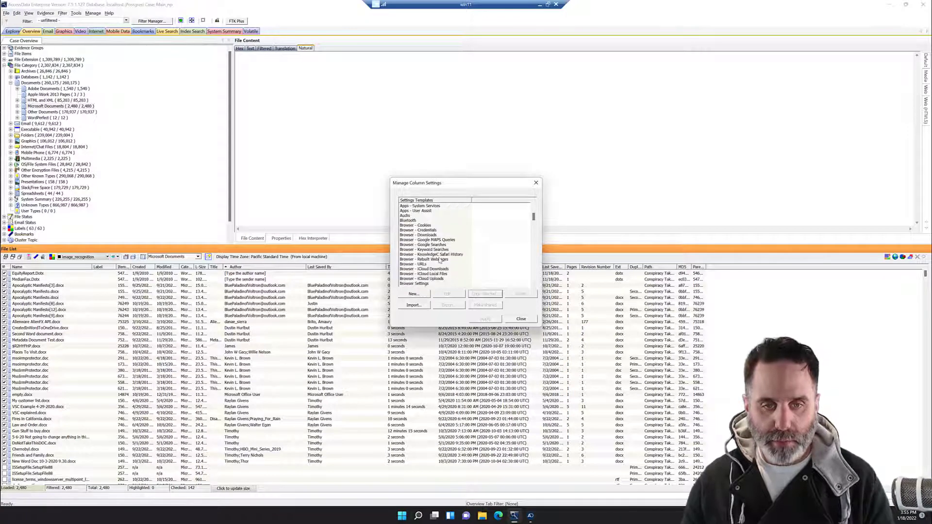
# Step: Apply the Minimal Microsoft Docs template to the file list
pyautogui.scroll(-3)
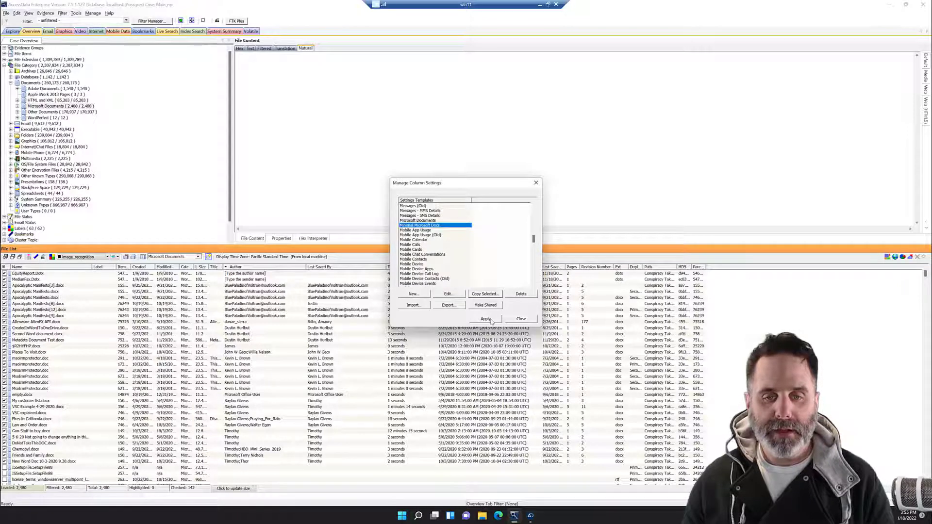
pyautogui.click(485, 319)
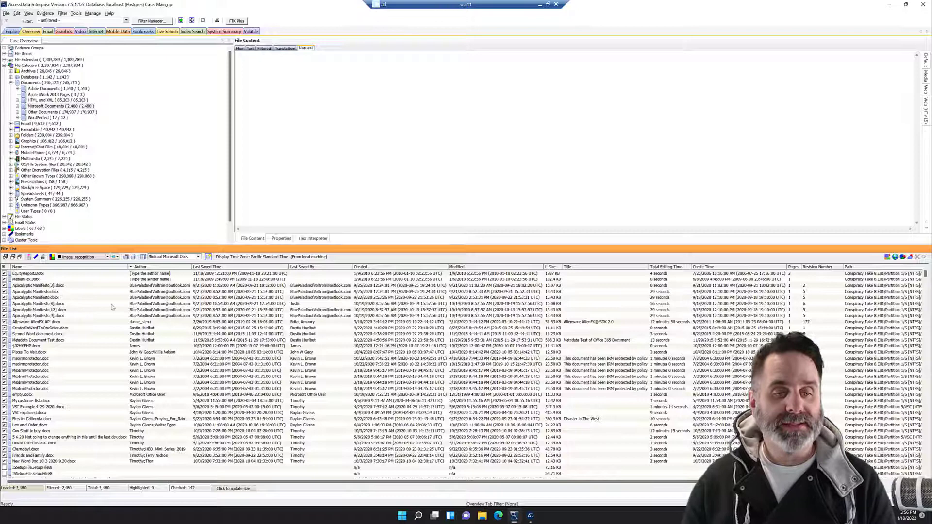
pyautogui.moveTo(114, 357)
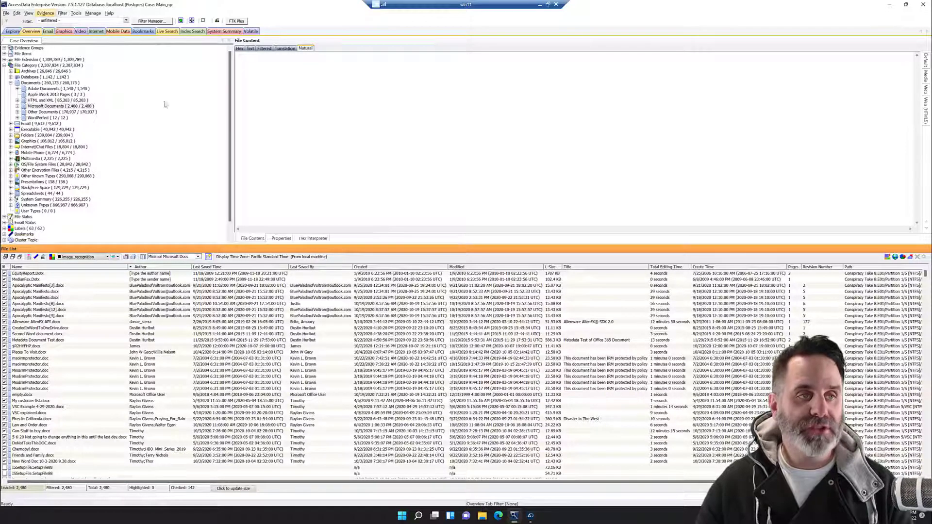
pyautogui.moveTo(420, 194)
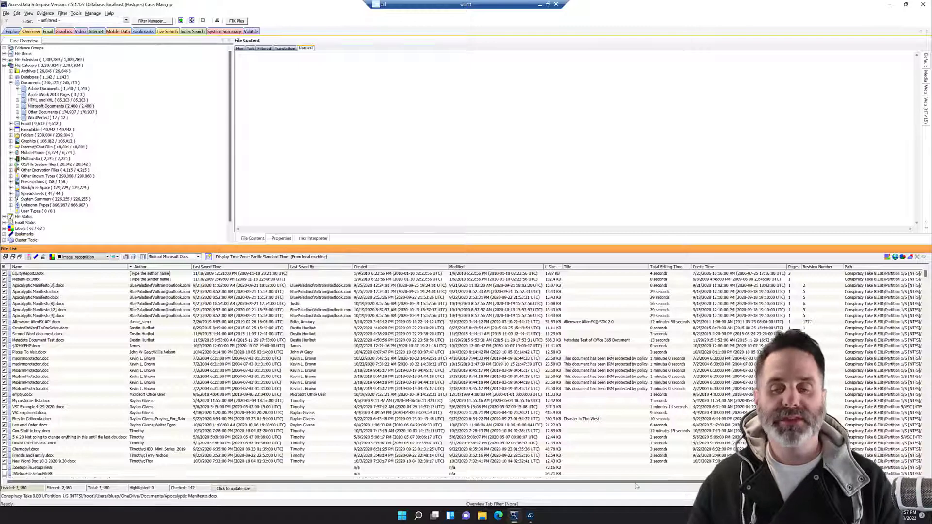
# Step: Preview the Apocalyptic Manifesto.docx text in the File Content pane
pyautogui.click(36, 291)
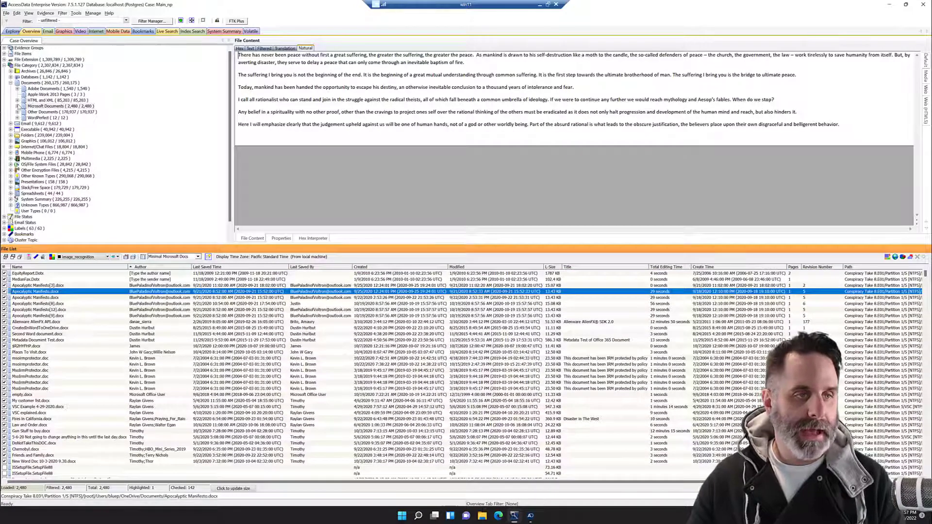
# Step: Filter the list to the Microsoft Word 2010 files and bring up its export actions
pyautogui.click(18, 106)
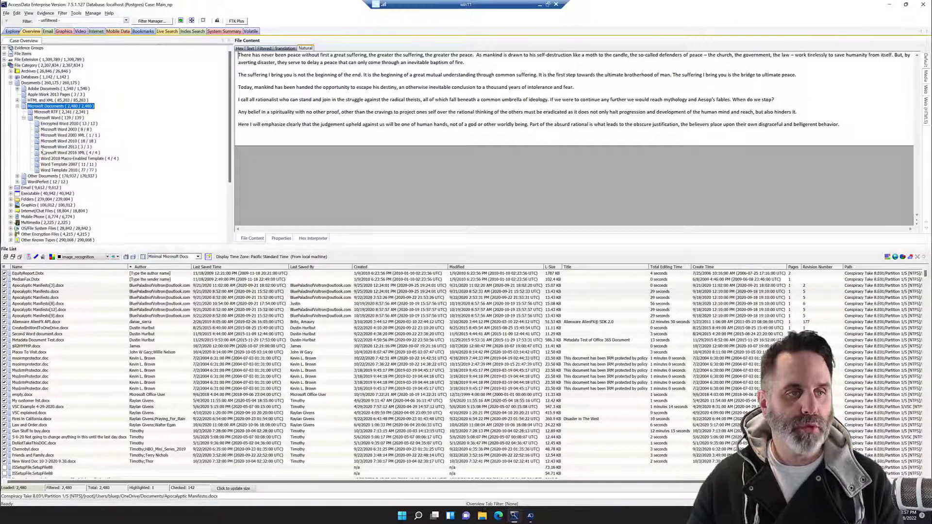
pyautogui.click(68, 141)
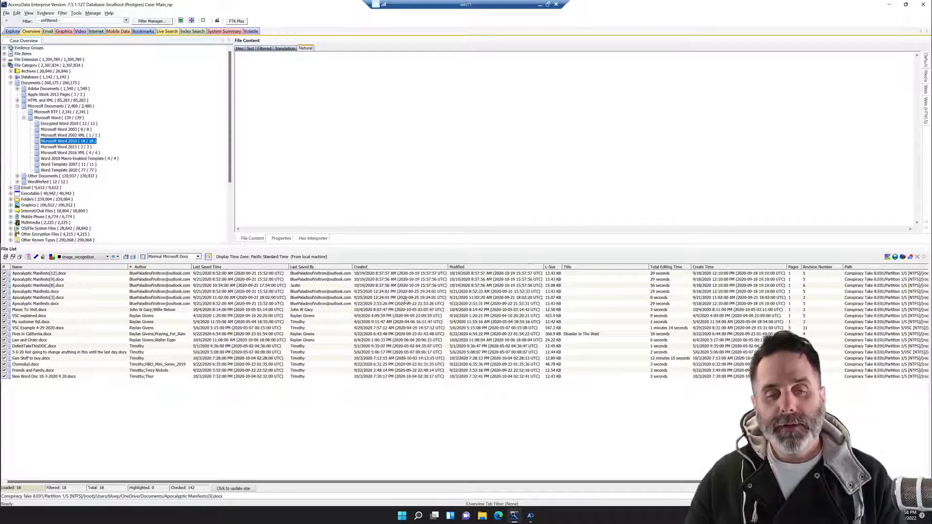
pyautogui.rightClick(36, 297)
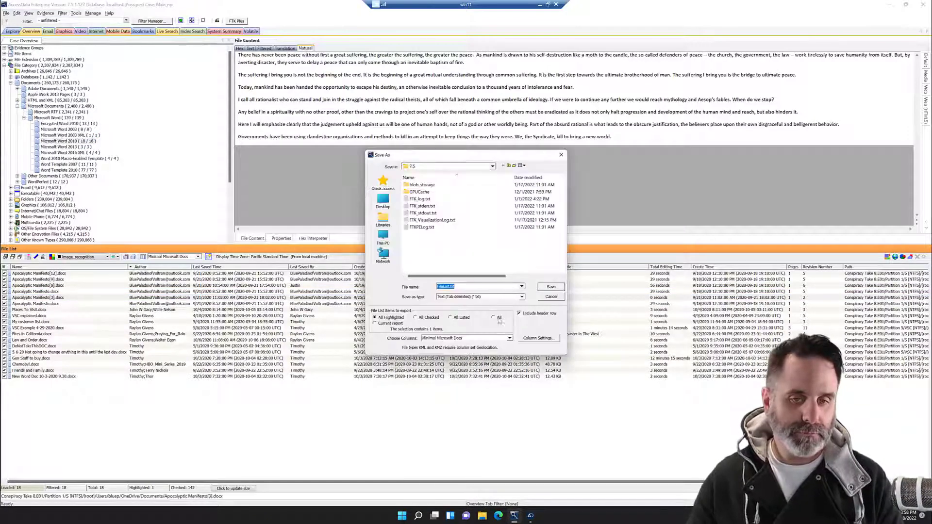
# Step: Target the export at the Desktop and review the available save file types
pyautogui.click(382, 199)
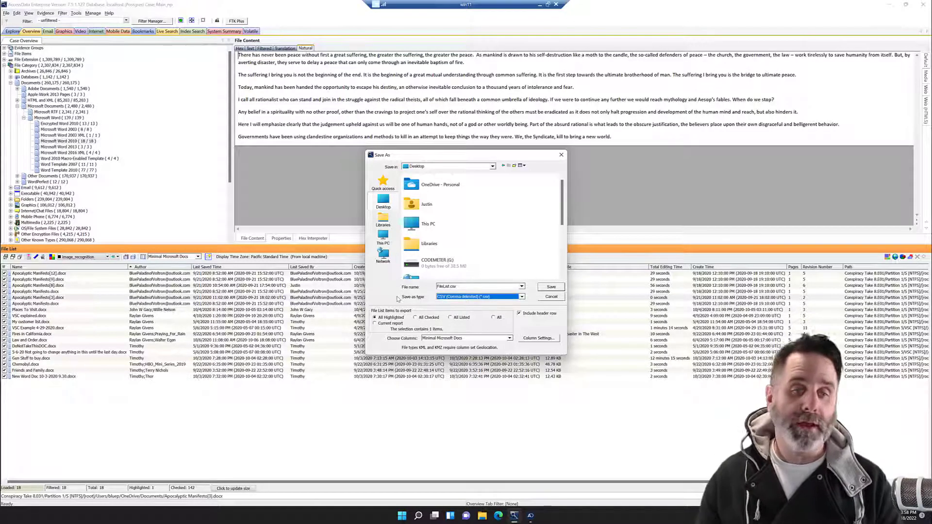
pyautogui.moveTo(427, 302)
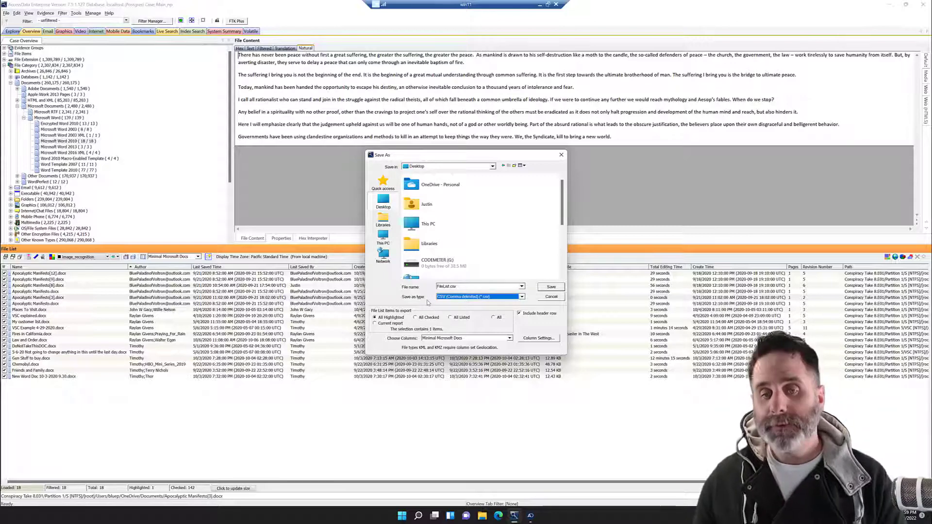
pyautogui.click(520, 296)
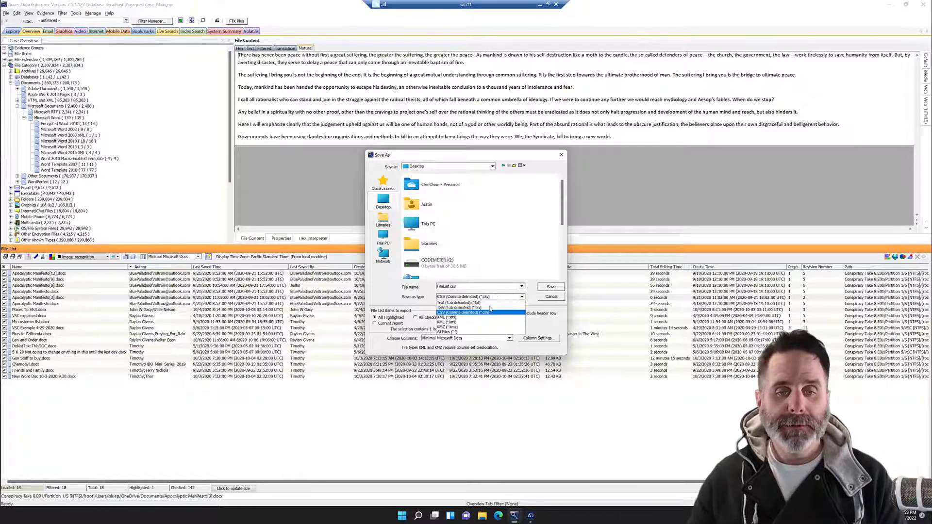
pyautogui.moveTo(464, 332)
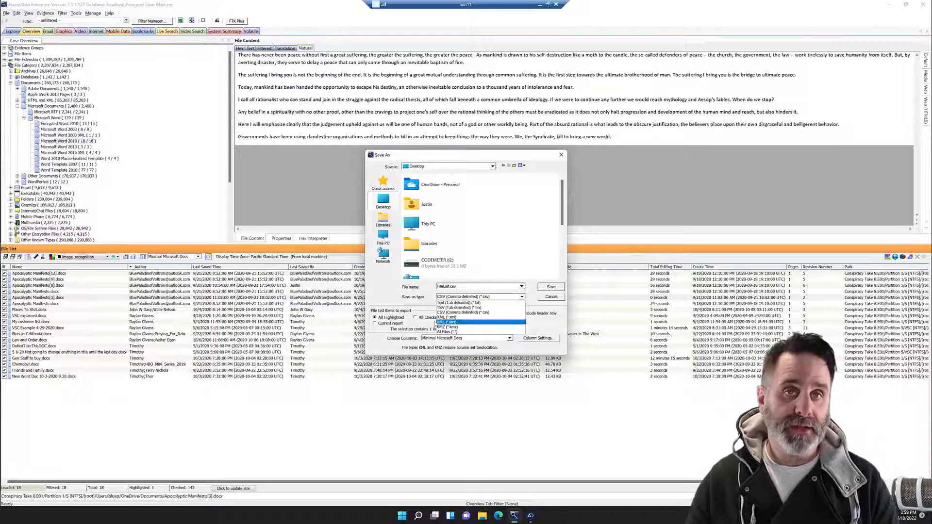
# Step: Save the file list to the Desktop as comma-delimited MicrosoftDocs.csv
pyautogui.click(457, 297)
pyautogui.write('MicrosoftDocs')
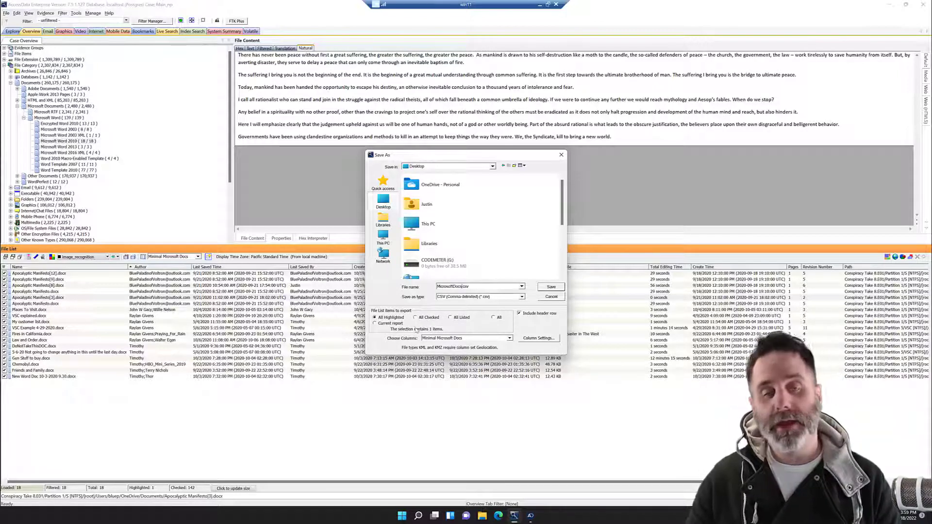
pyautogui.click(451, 316)
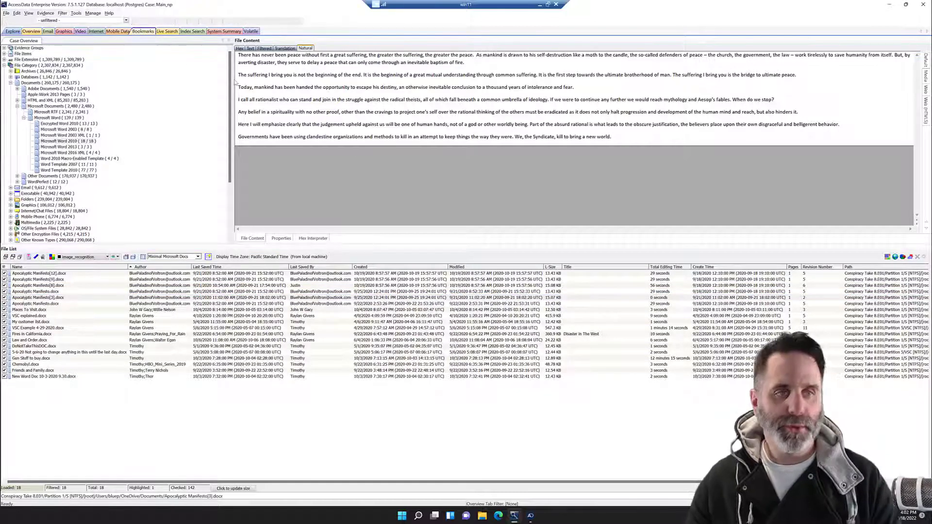
# Step: Create the 'Microsoft Doc Information' bookmark from the Bookmarks view
pyautogui.click(143, 31)
pyautogui.write('Microsoft Doc Informatio')
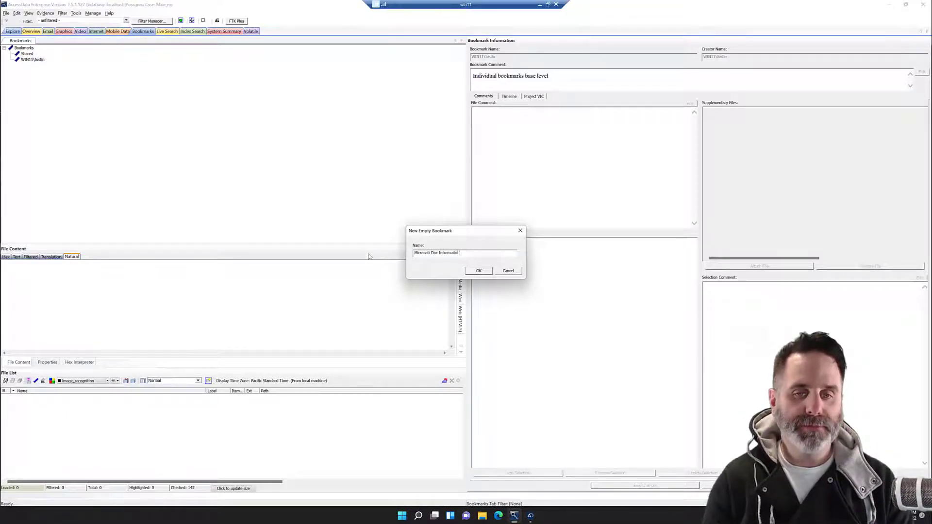
pyautogui.press('backspace')
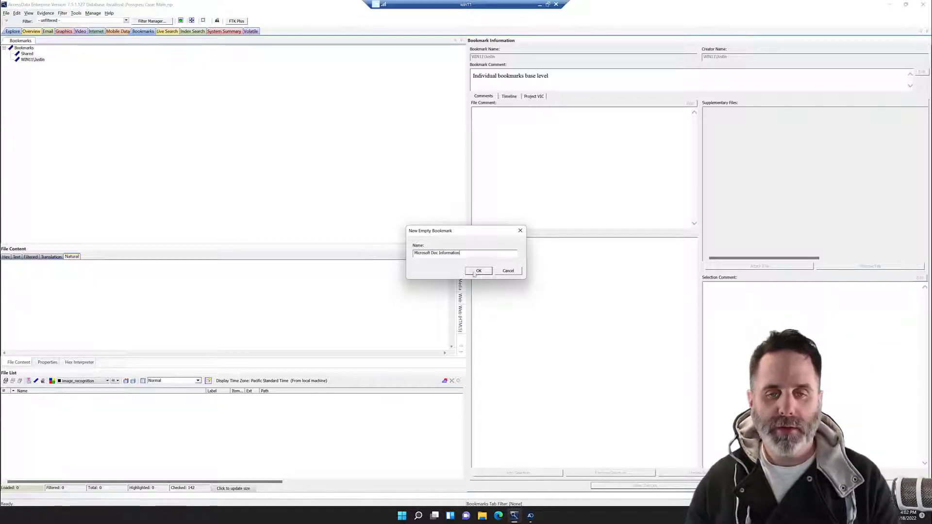
pyautogui.click(478, 270)
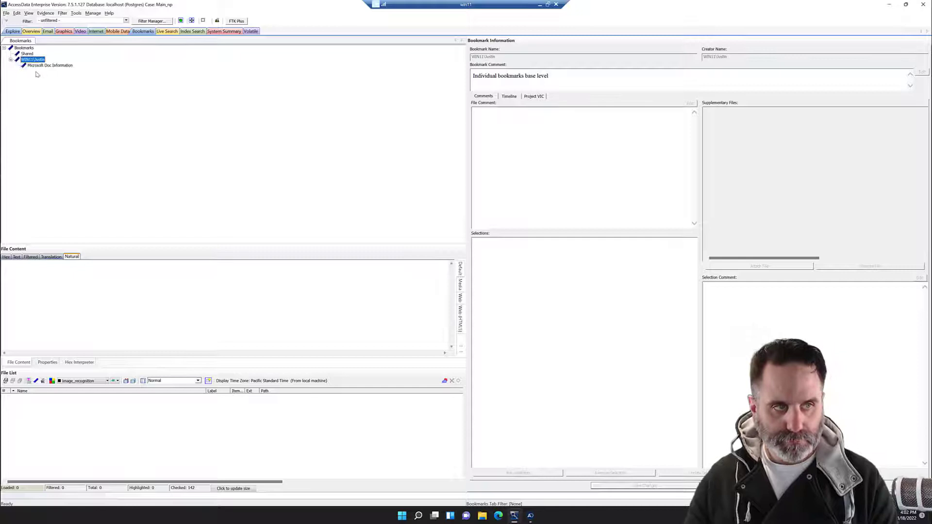
# Step: Attach MicrosoftDocs.csv and MicrosoftDocs.xlsx from the Desktop to the bookmark and preview the spreadsheet
pyautogui.click(50, 65)
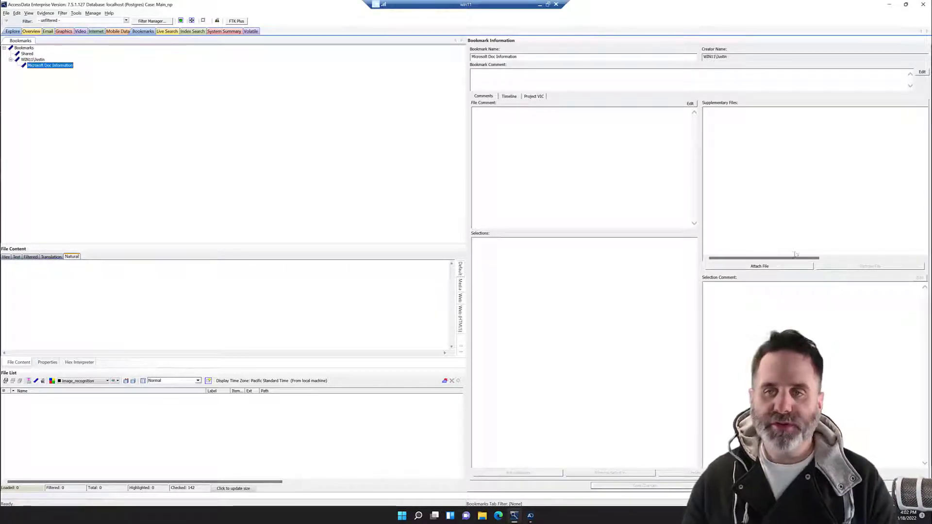
pyautogui.click(758, 266)
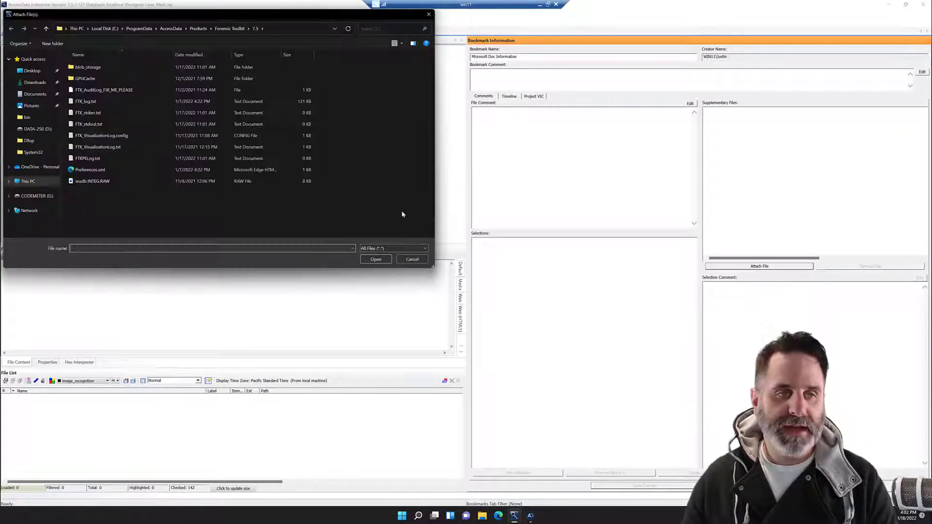
pyautogui.click(32, 70)
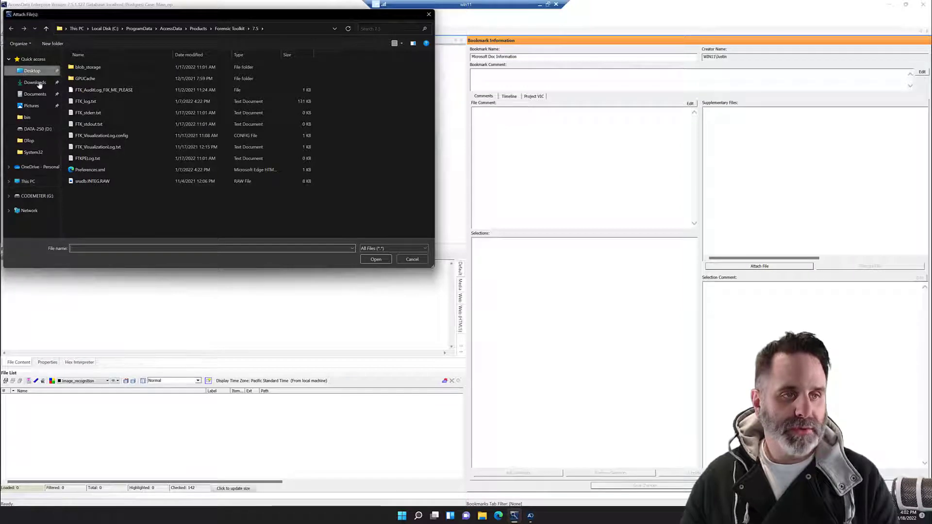
pyautogui.click(32, 70)
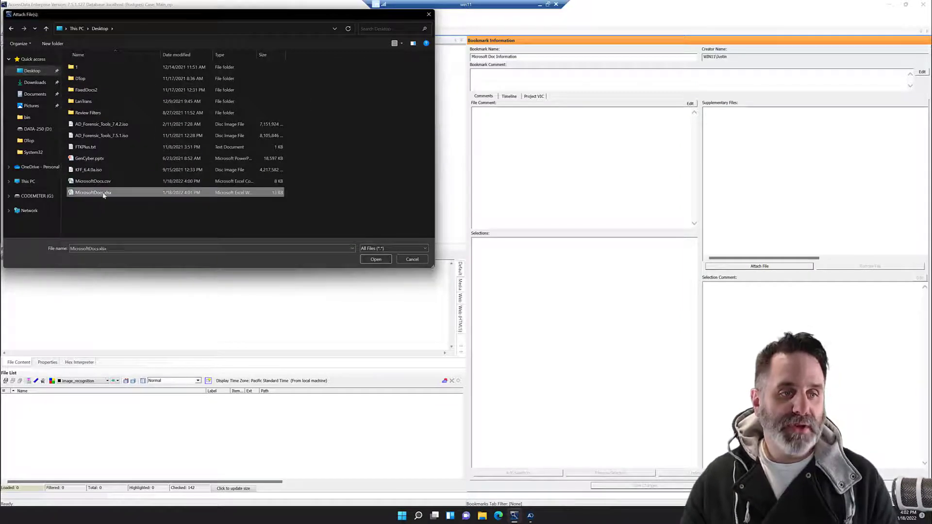
pyautogui.click(94, 181)
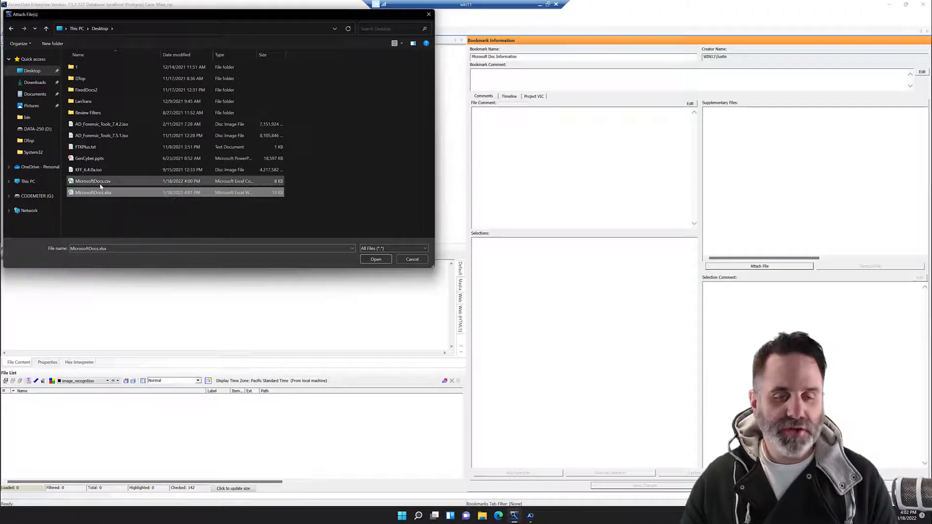
pyautogui.click(93, 180)
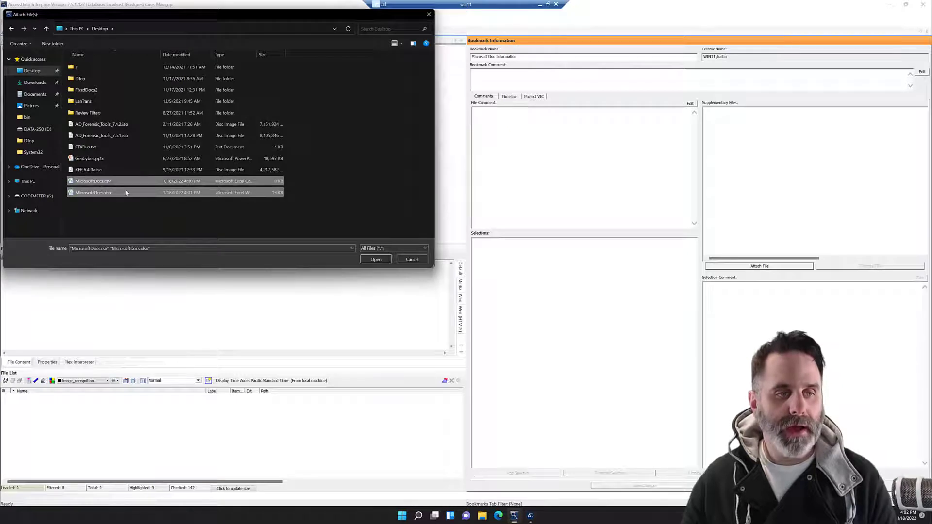
pyautogui.click(376, 259)
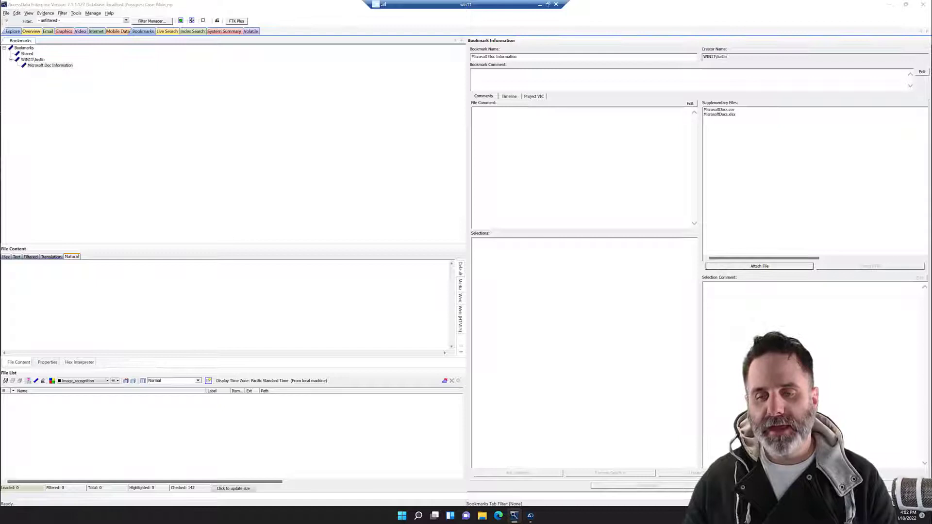
pyautogui.click(719, 115)
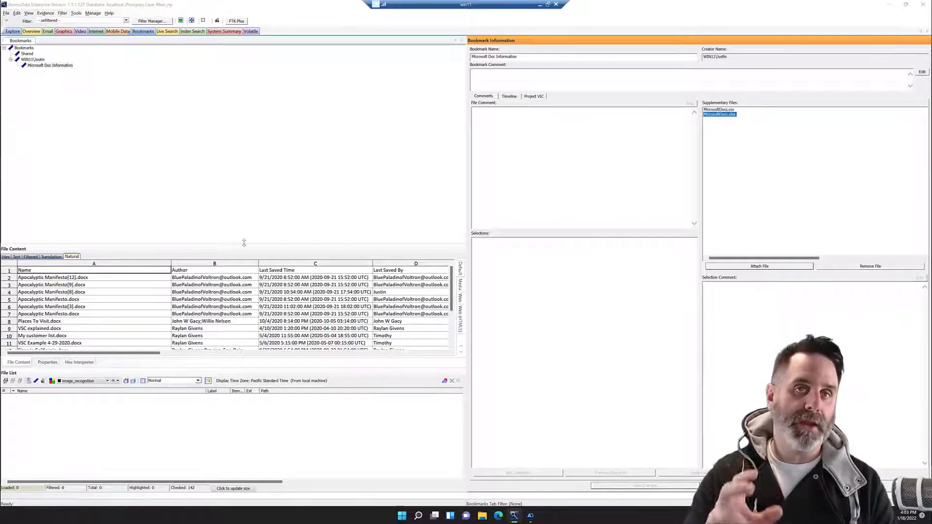
pyautogui.moveTo(359, 255)
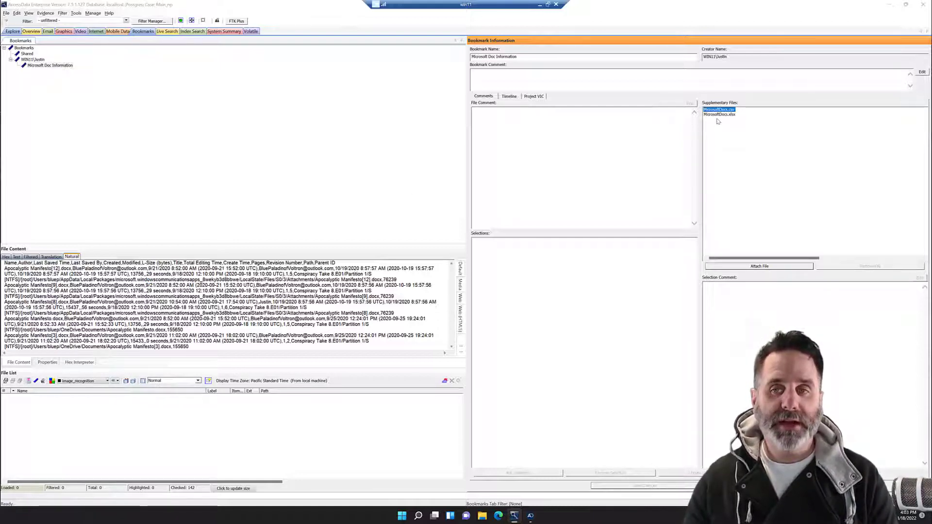
# Step: Preview the attached CSV export as raw comma-separated text
pyautogui.click(719, 109)
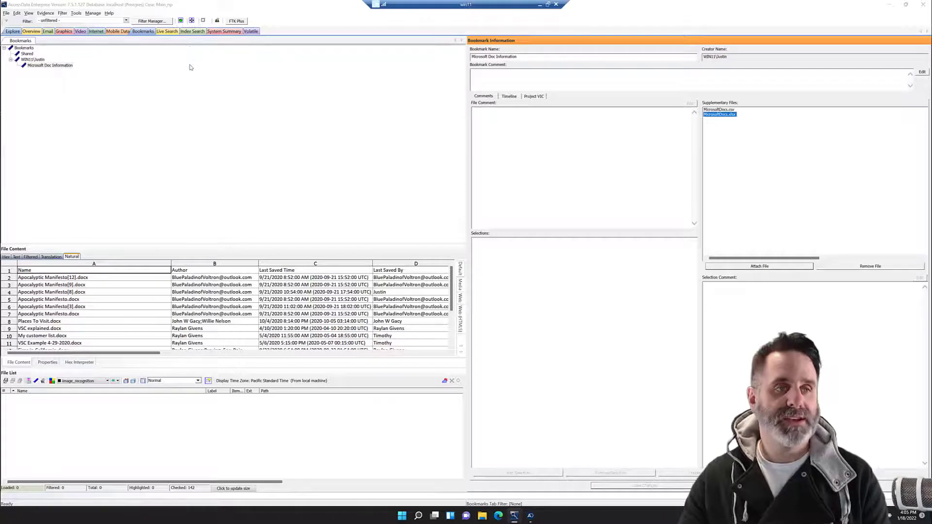
pyautogui.moveTo(300, 78)
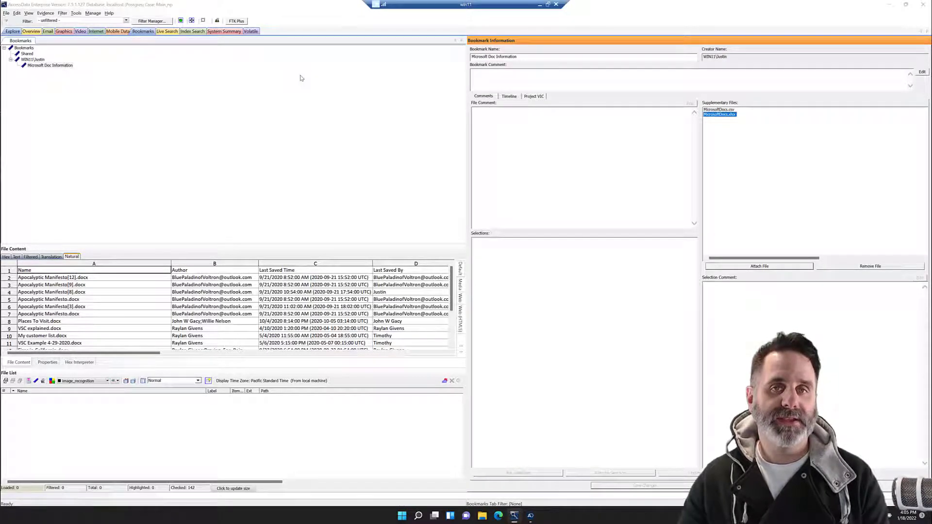